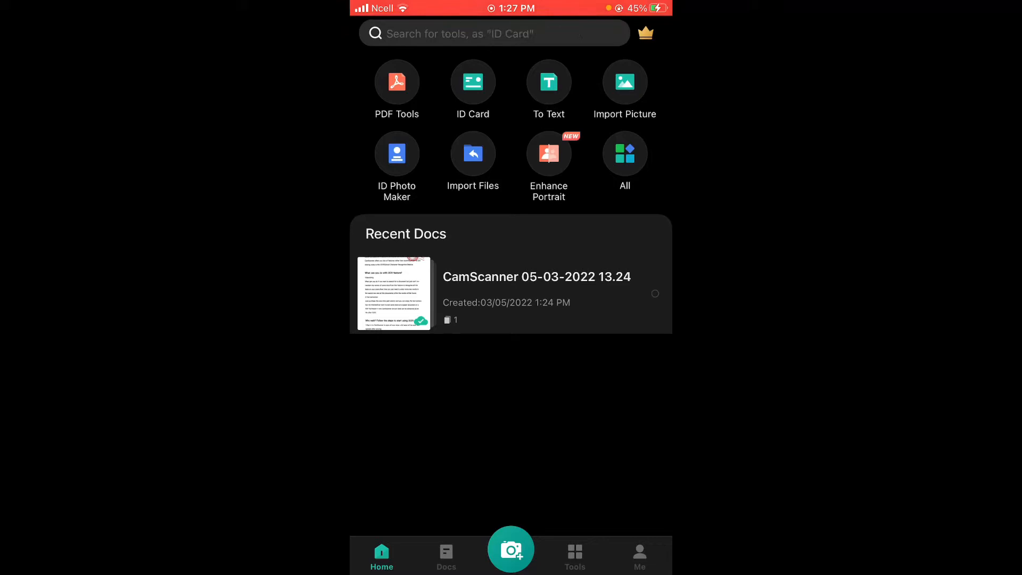
Step: Start a new scan and switch to importing a picture from the gallery
left_click(510, 549)
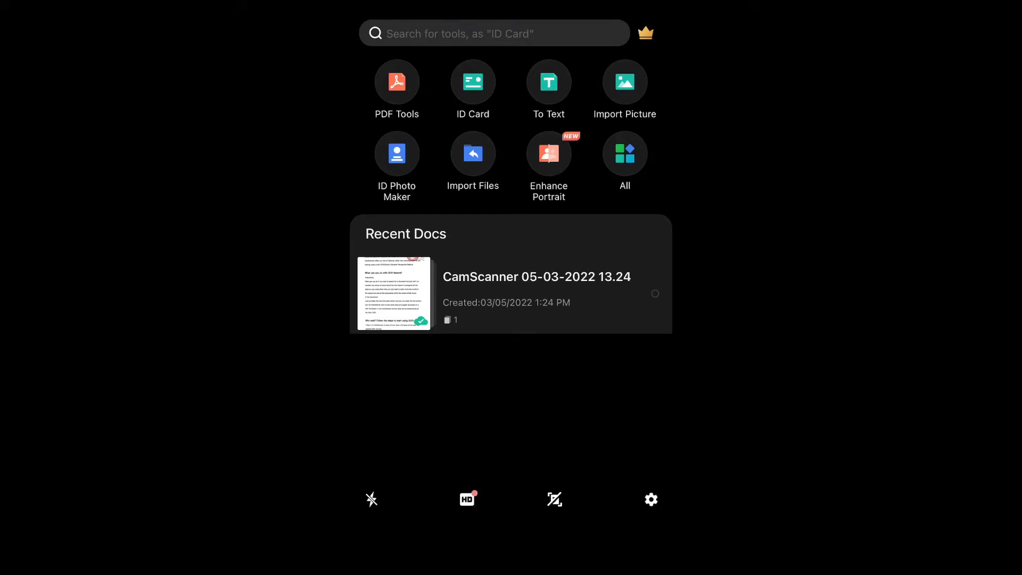
left_click(624, 83)
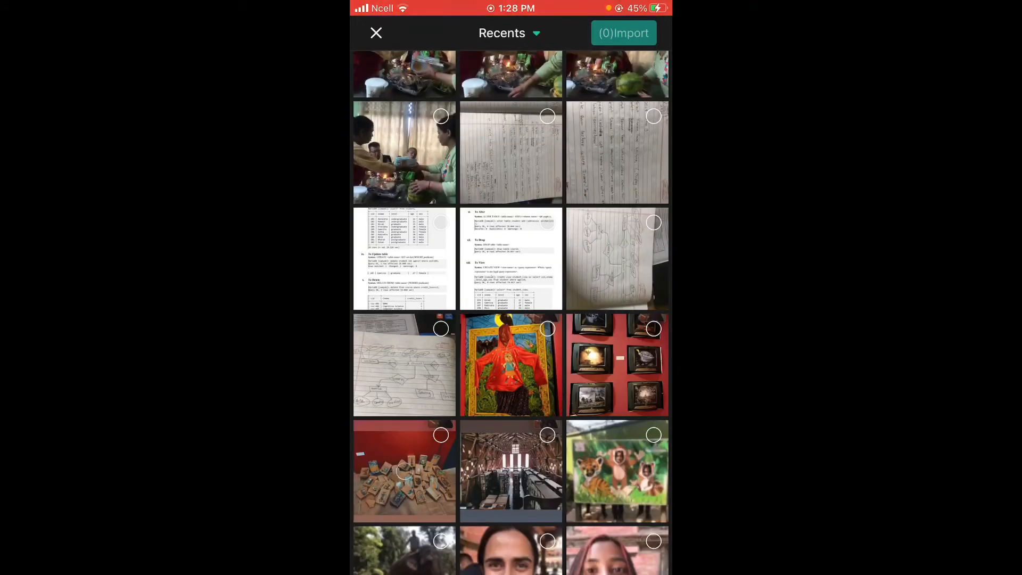
Step: Choose the photo of the printed SQL page from Recents
left_click(510, 258)
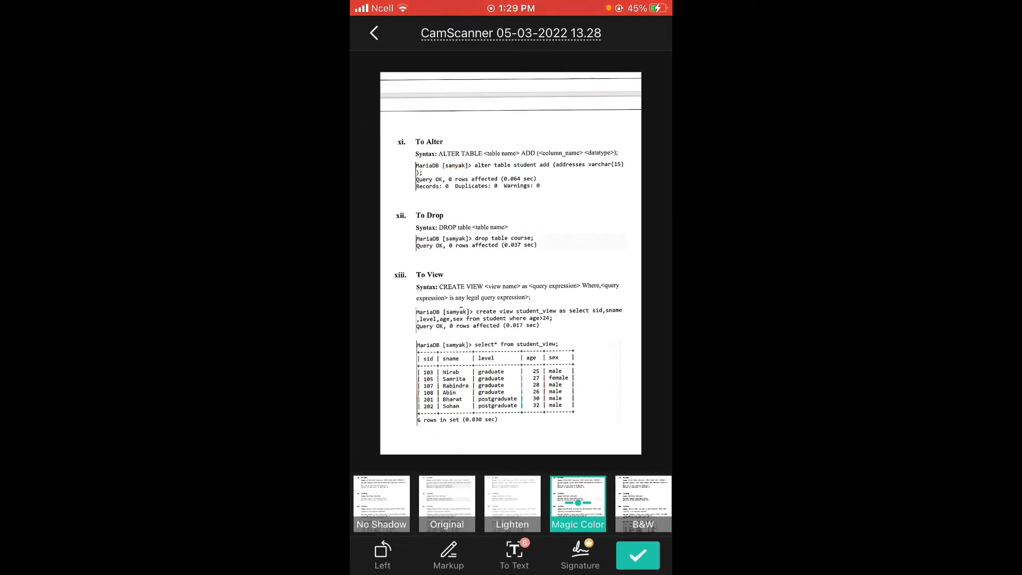
Step: Compare the Eco and Grayscale filters on the SQL page and confirm the result
left_click(512, 502)
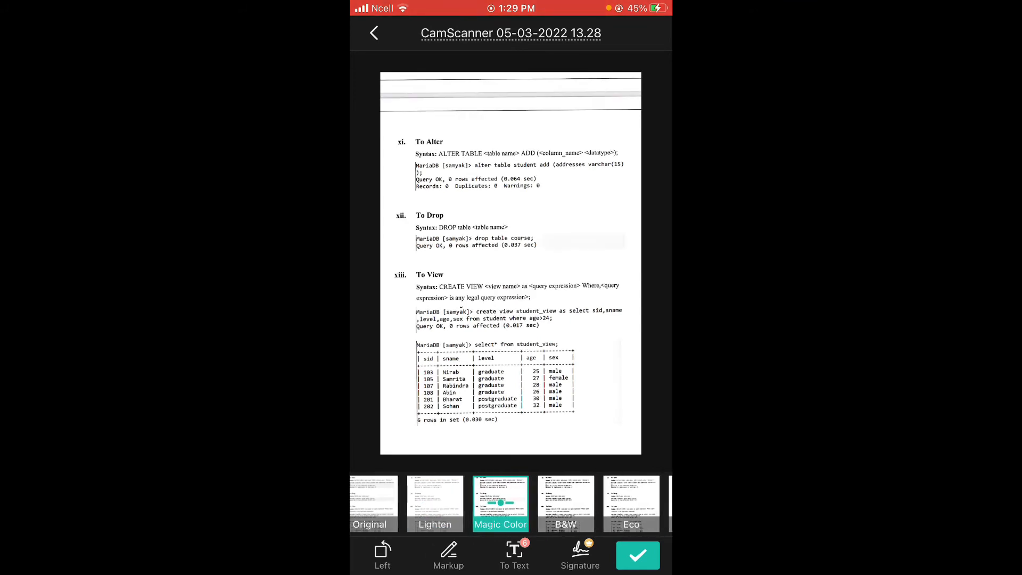
left_click(620, 503)
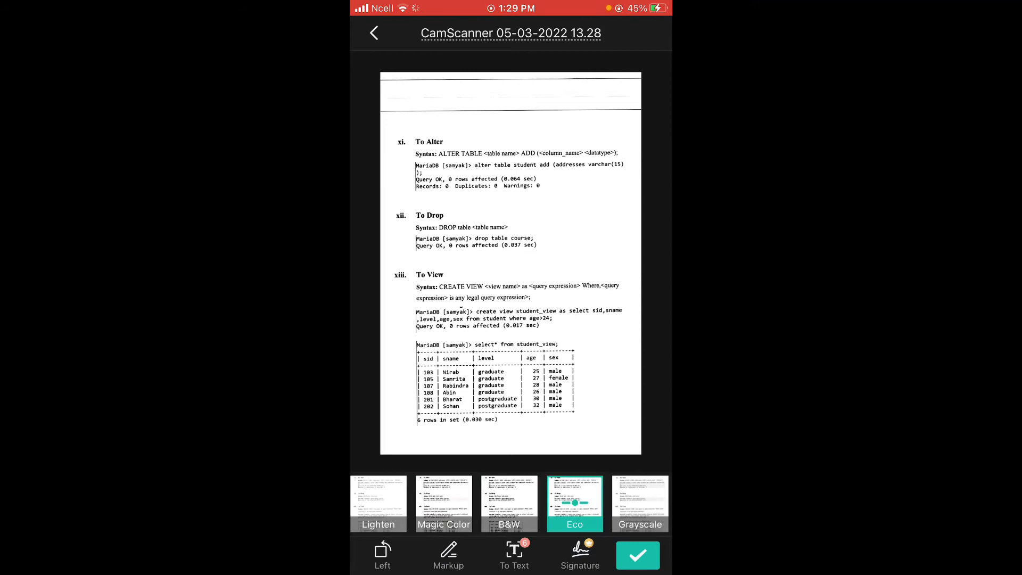
left_click(640, 503)
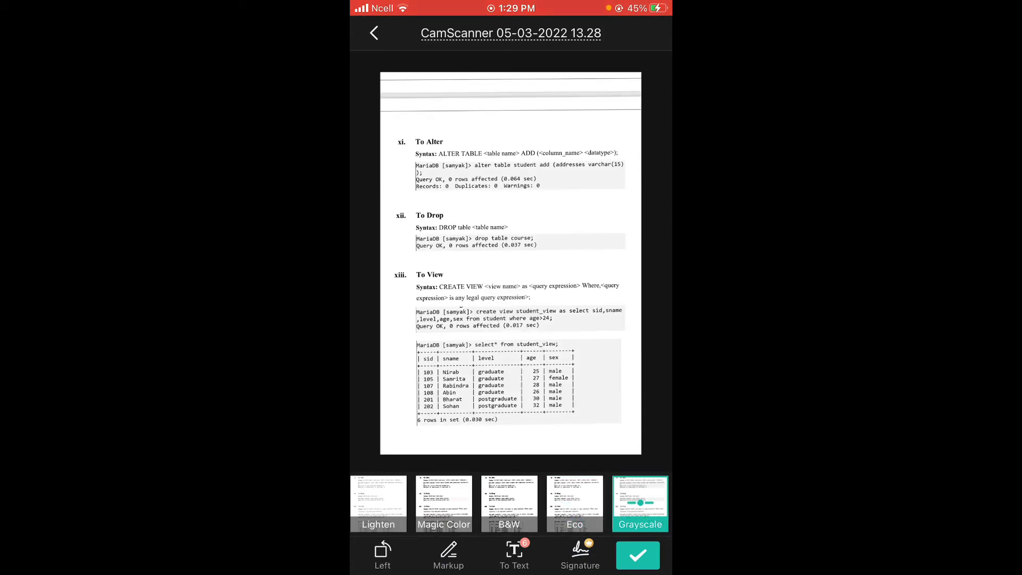
left_click(508, 503)
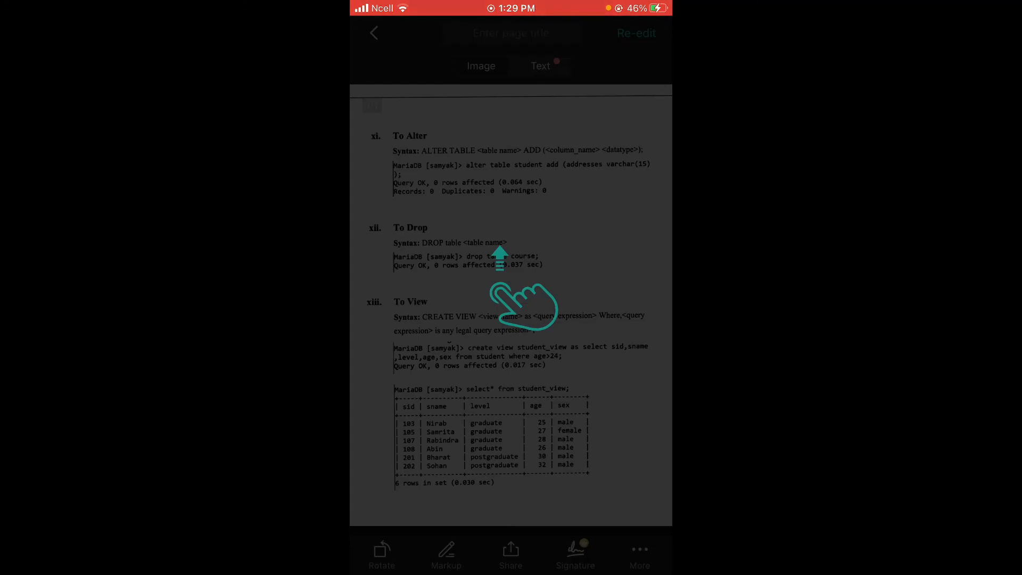
Step: Dismiss the swipe tutorial and return to Home showing the new saved document
left_click(512, 304)
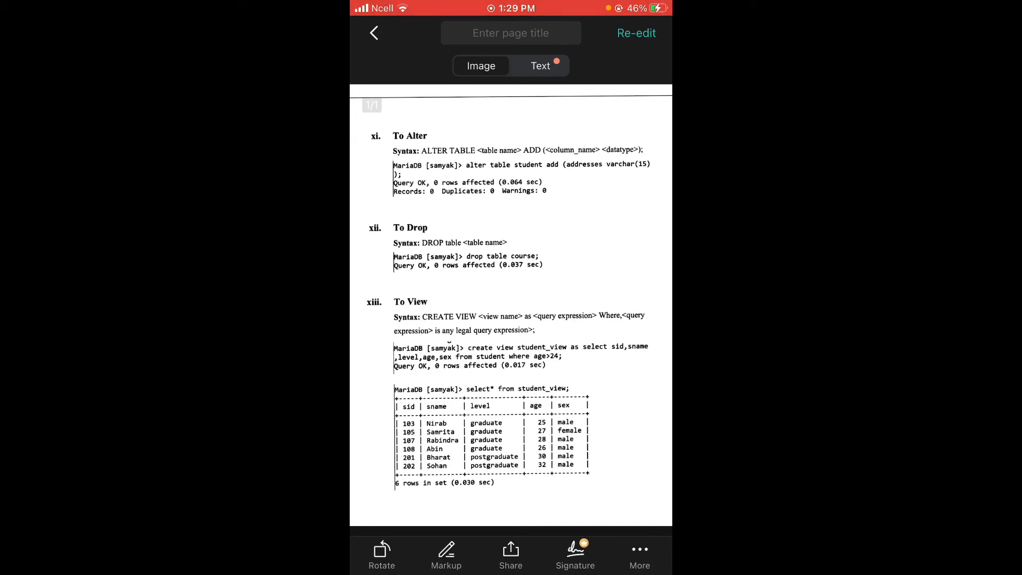
left_click(374, 33)
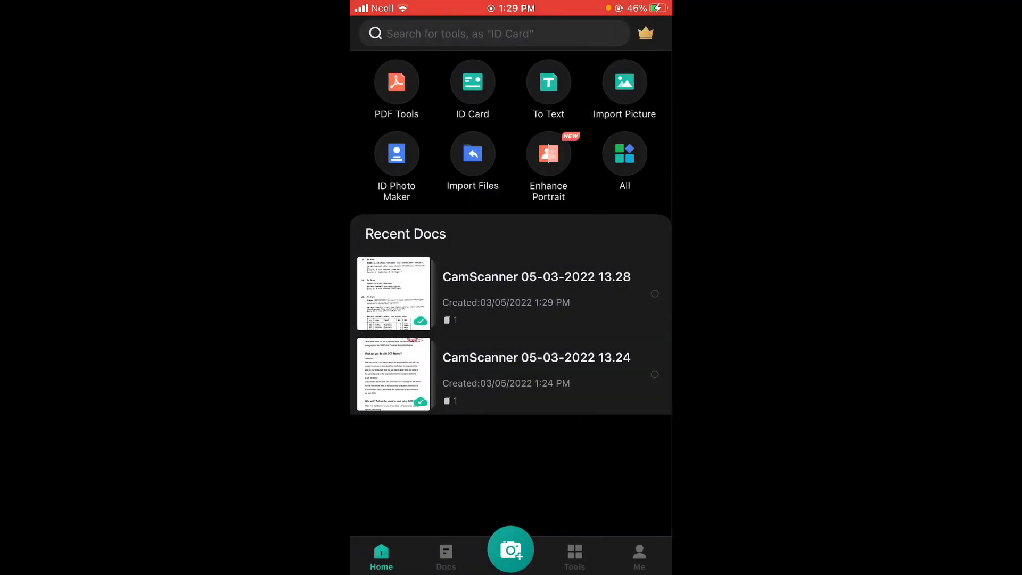